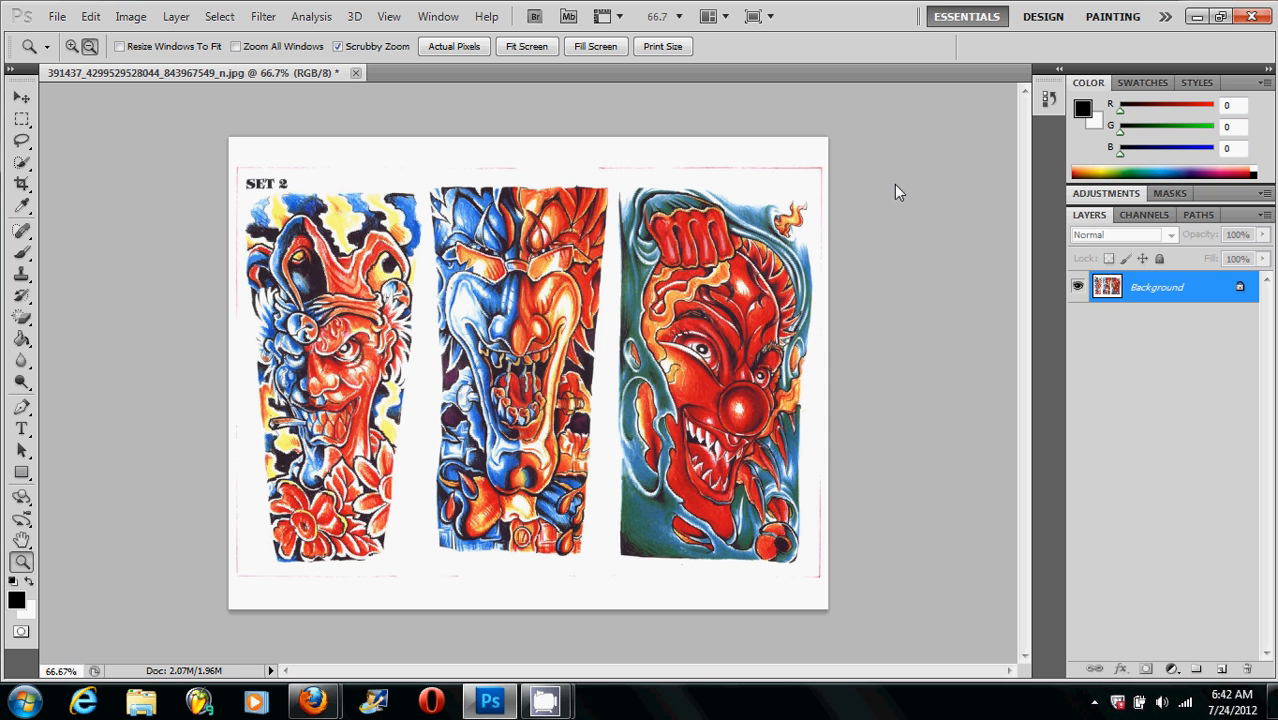
{"action": "mouse_move", "coordinate": [1116, 256]}
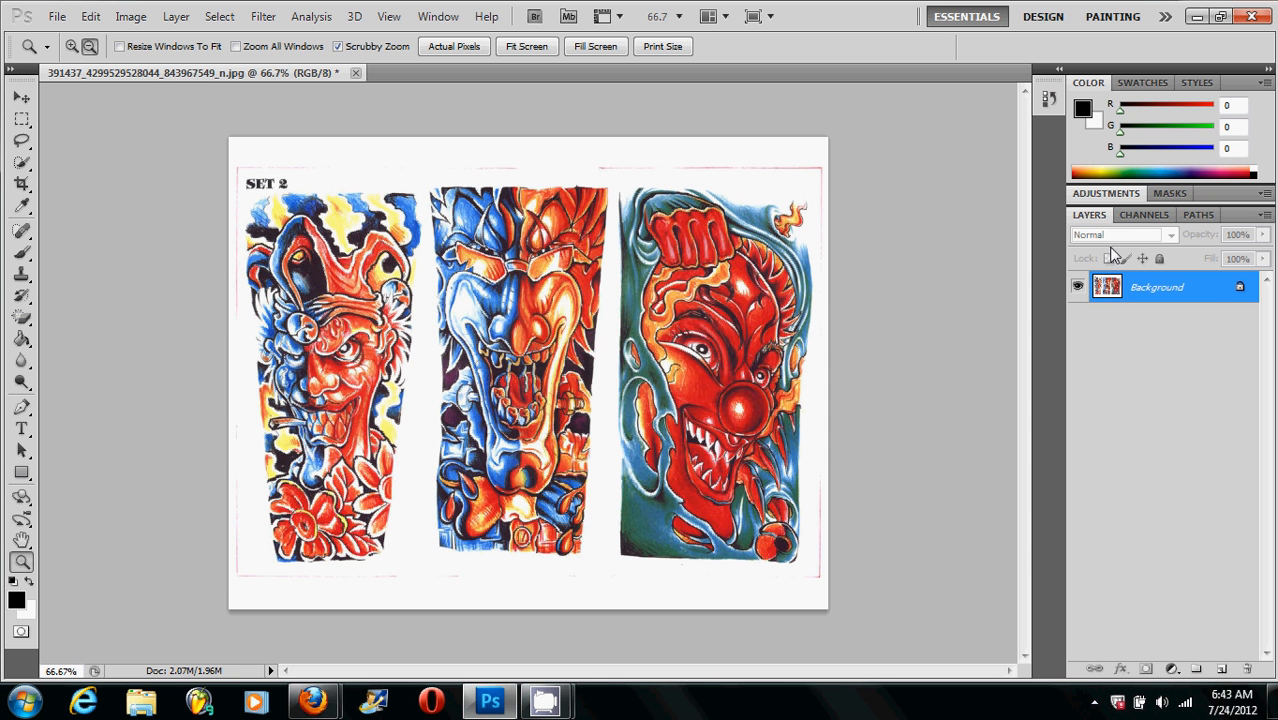
{"action": "mouse_move", "coordinate": [1126, 258]}
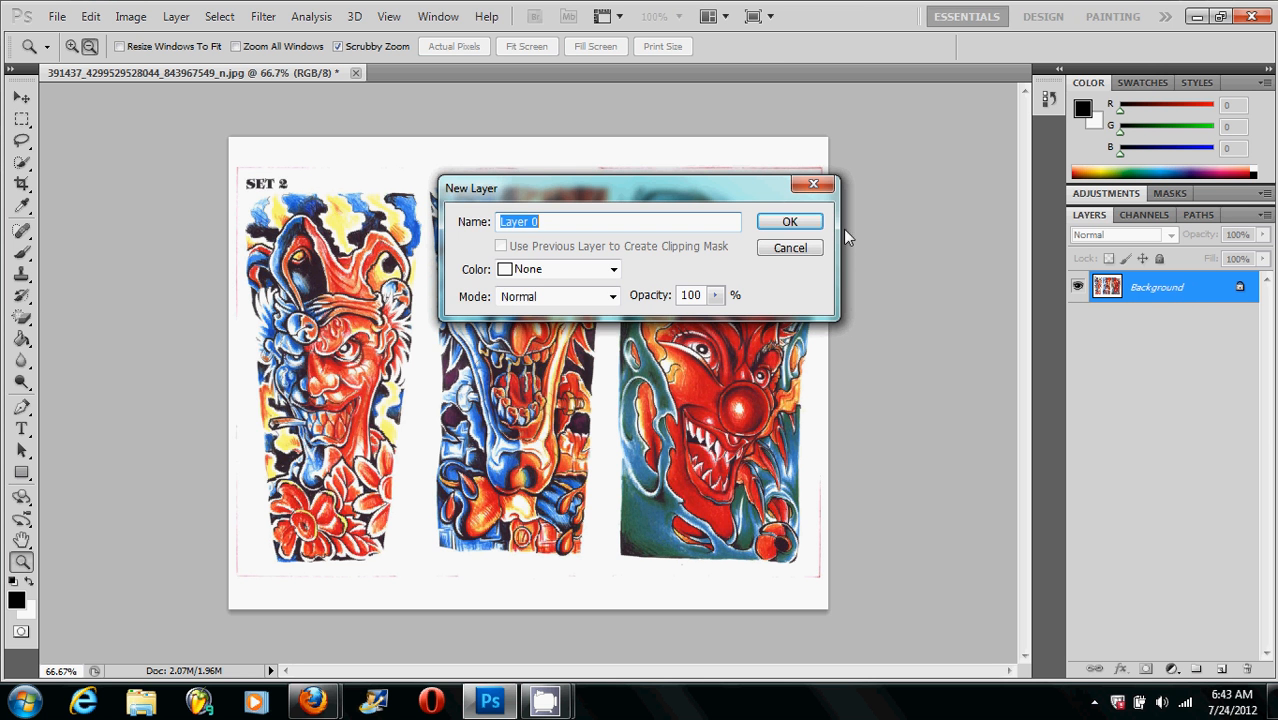
Step: Confirm the New Layer dialog so the locked background becomes editable Layer 0
{"action": "left_click", "coordinate": [788, 220]}
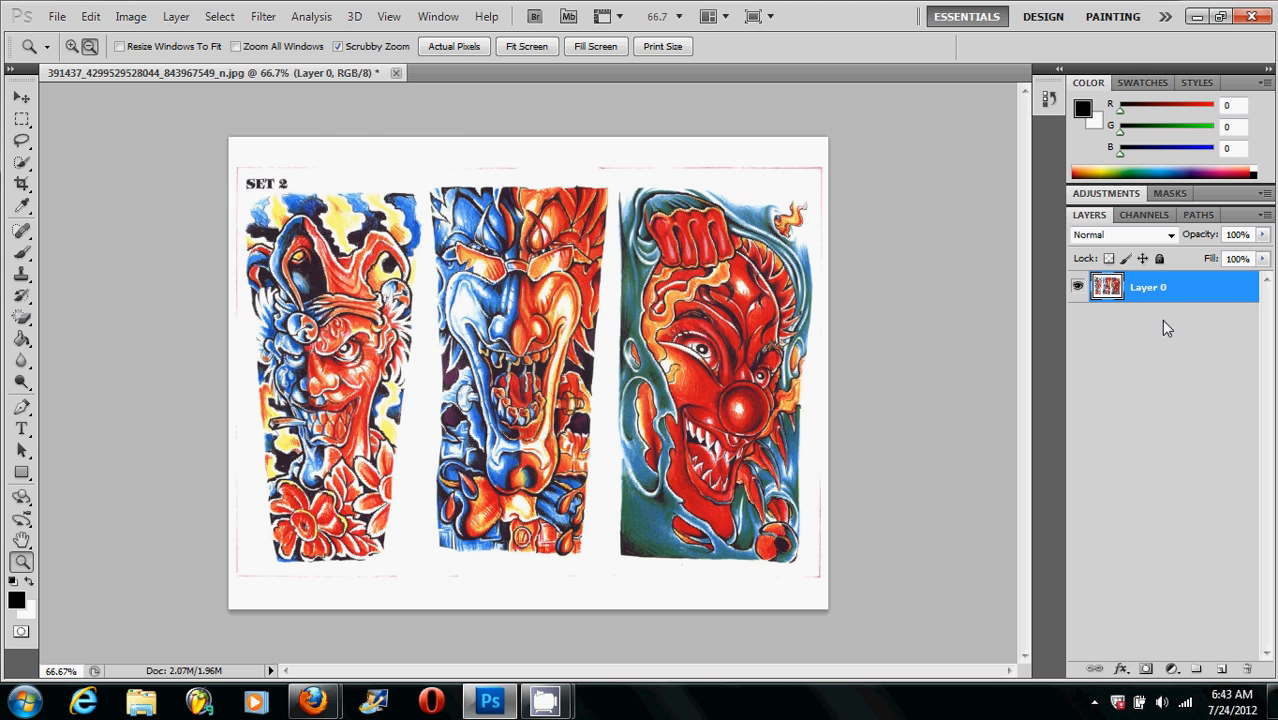
Step: Switch the image mode to Grayscale via Image > Mode, discarding the colour information
{"action": "left_click", "coordinate": [132, 16]}
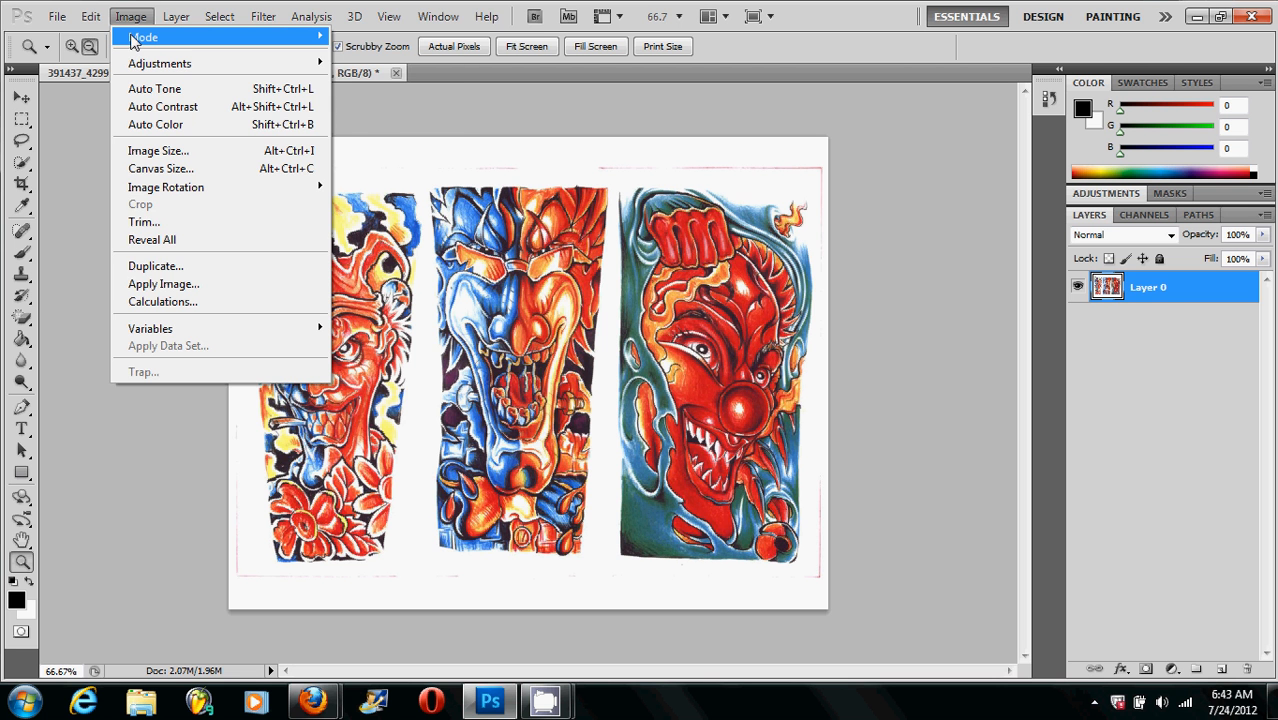
{"action": "left_click", "coordinate": [144, 36]}
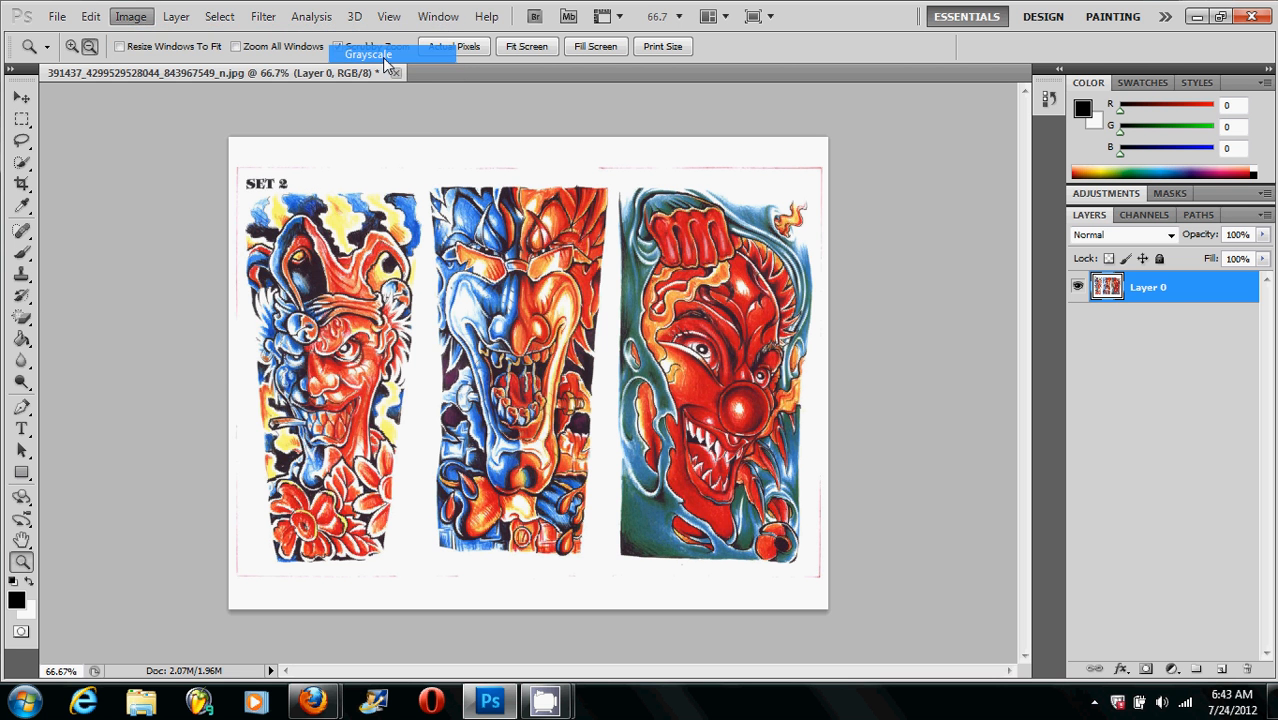
{"action": "left_click", "coordinate": [368, 54]}
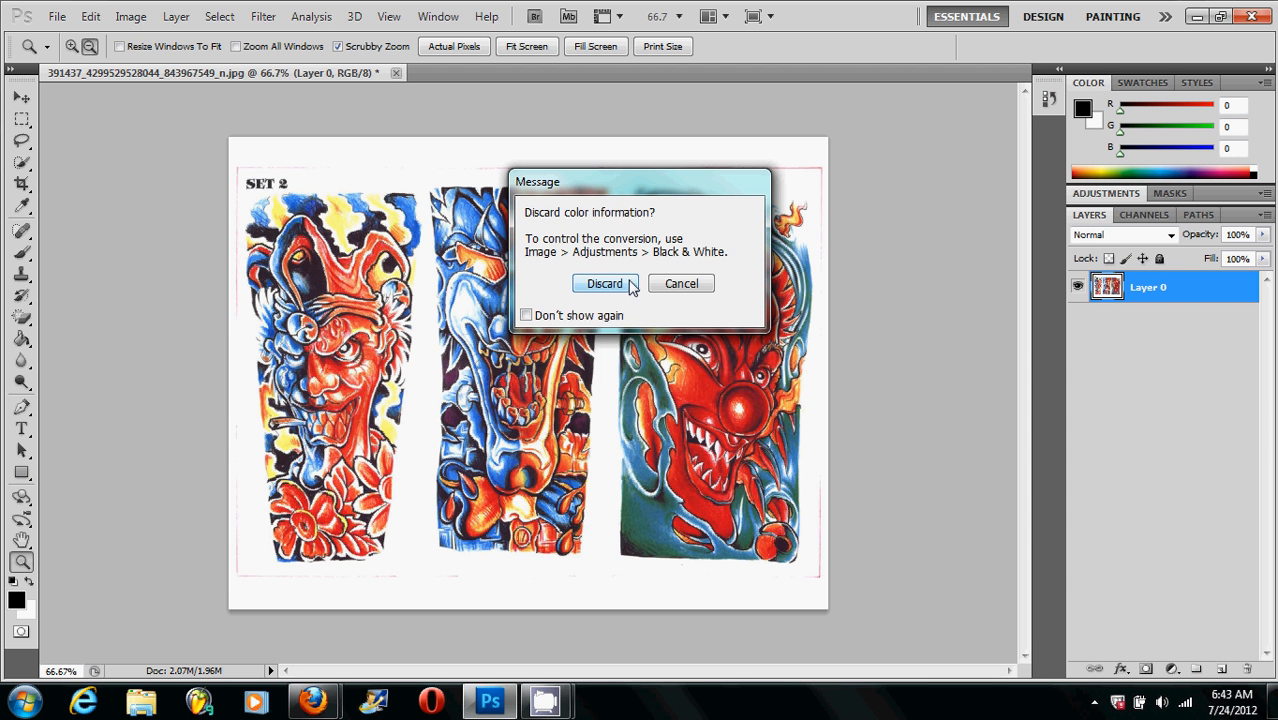
{"action": "left_click", "coordinate": [604, 284]}
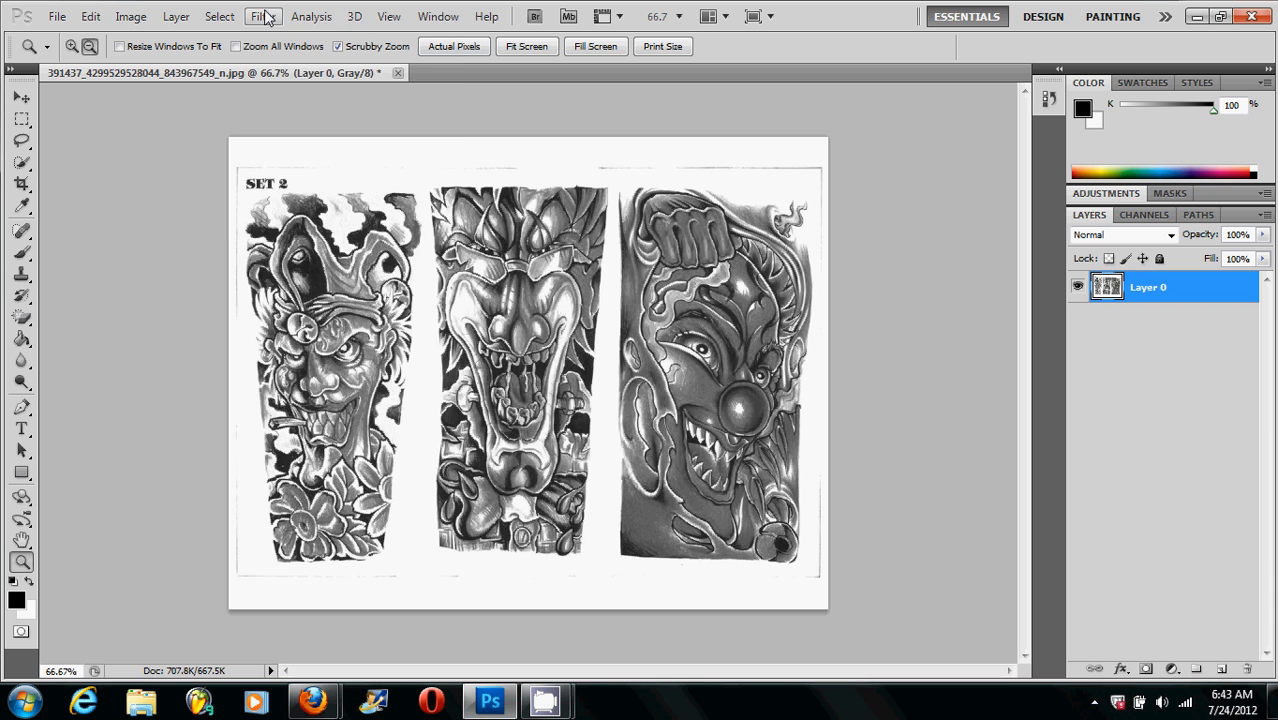
{"action": "left_click", "coordinate": [262, 16]}
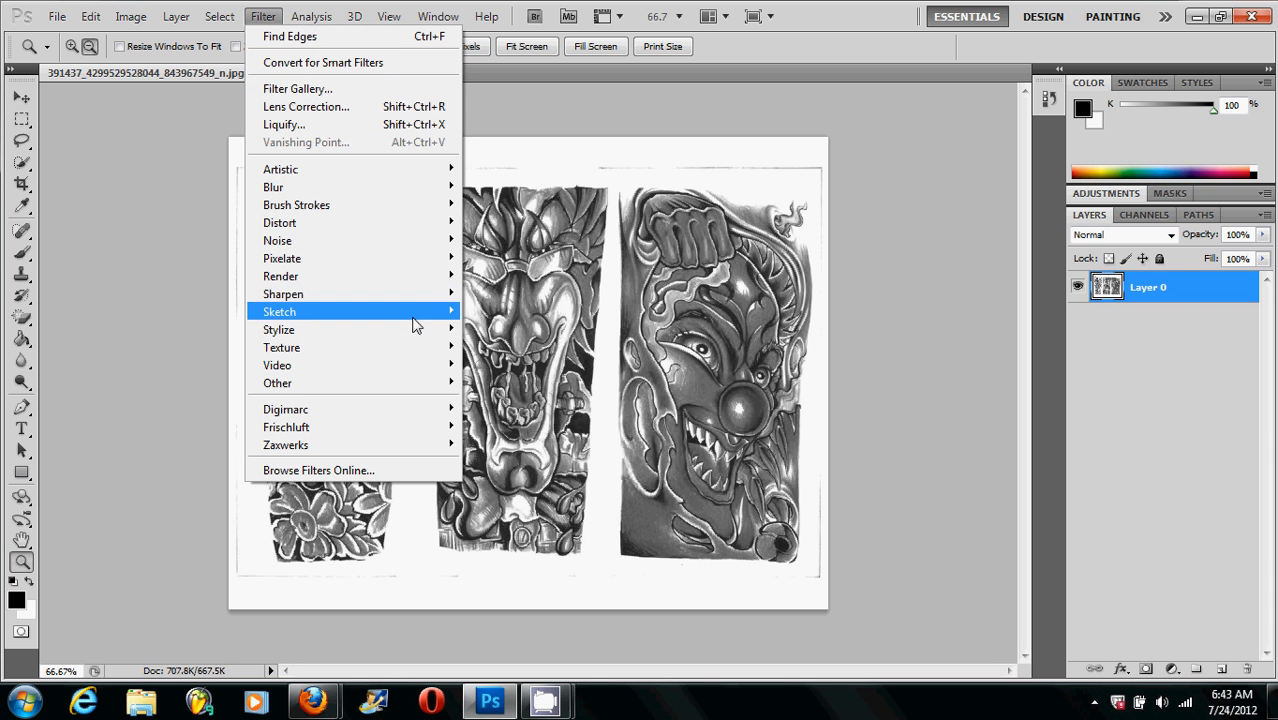
{"action": "mouse_move", "coordinate": [280, 328]}
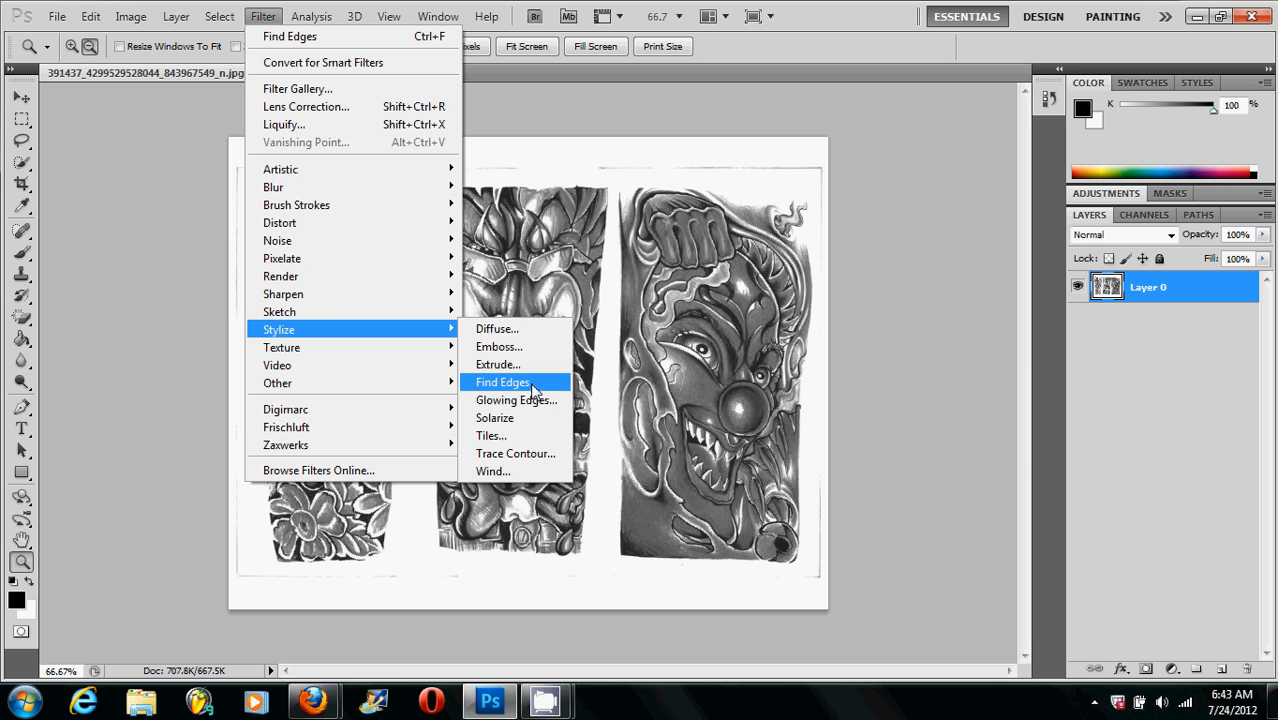
{"action": "left_click", "coordinate": [502, 382]}
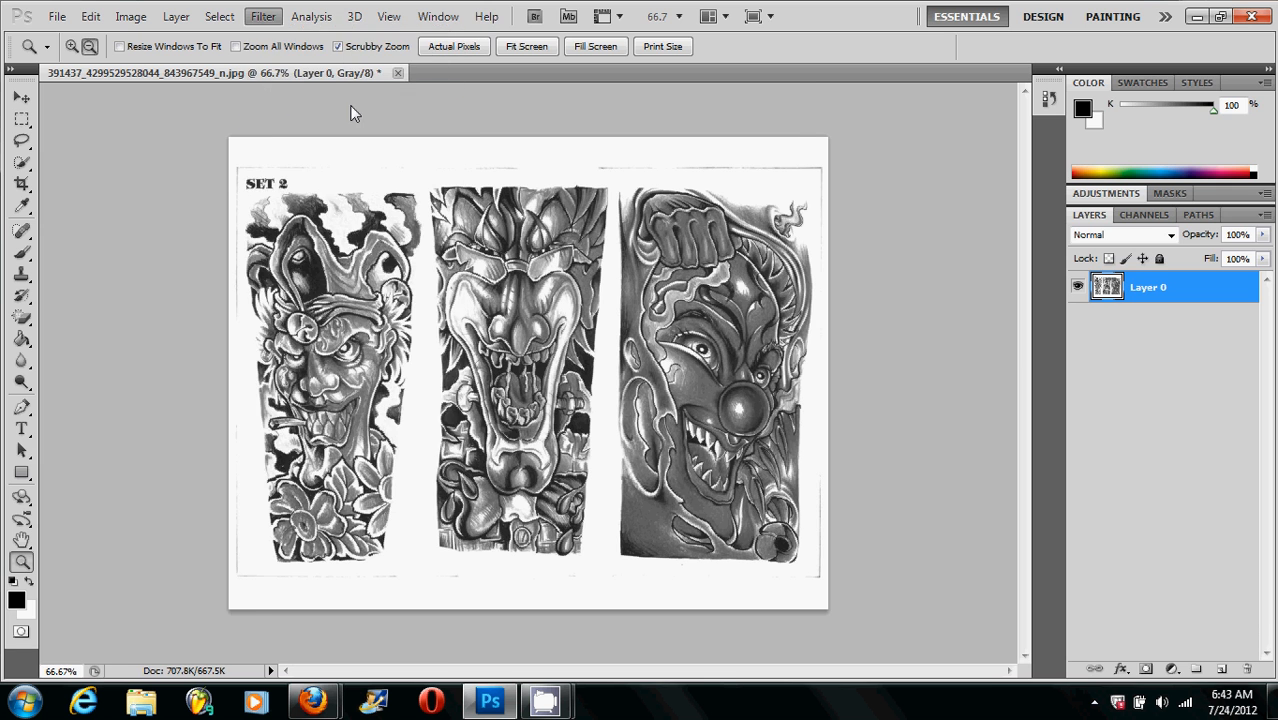
Step: Preview the Sketch > Photocopy effect in the Filter Gallery, zoomed out to show the whole page
{"action": "left_click", "coordinate": [262, 16]}
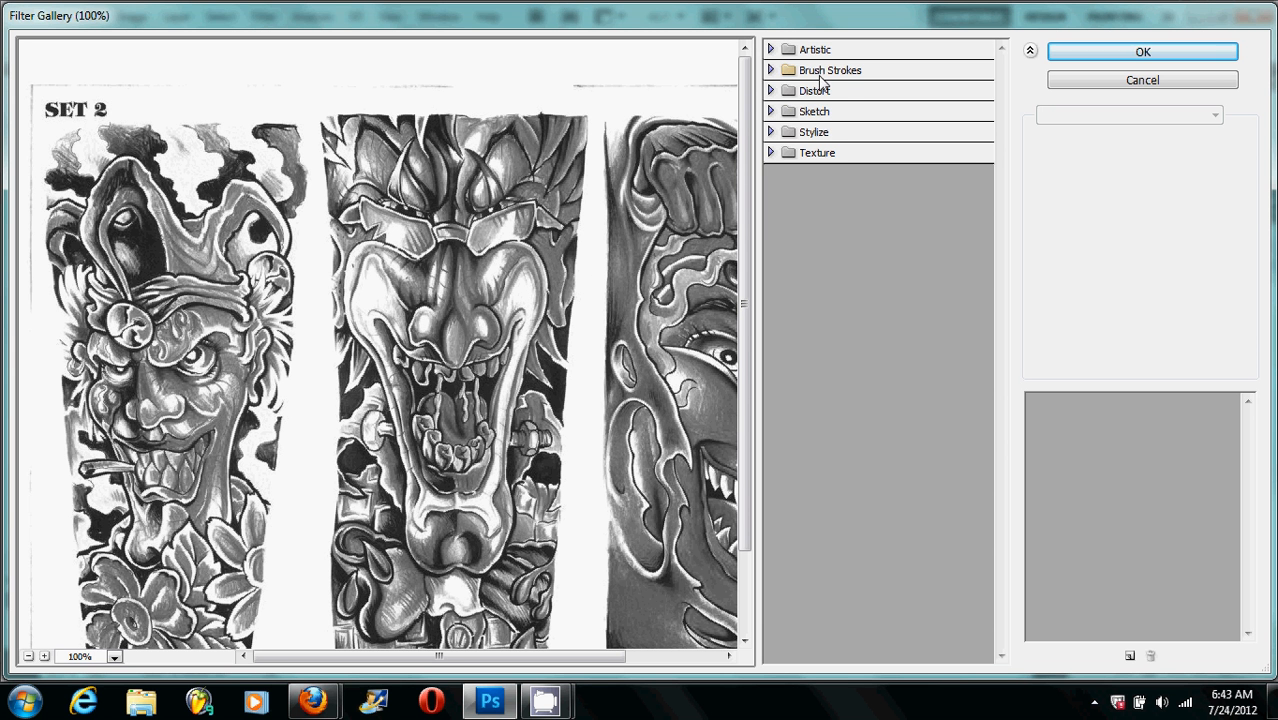
{"action": "left_click", "coordinate": [830, 70]}
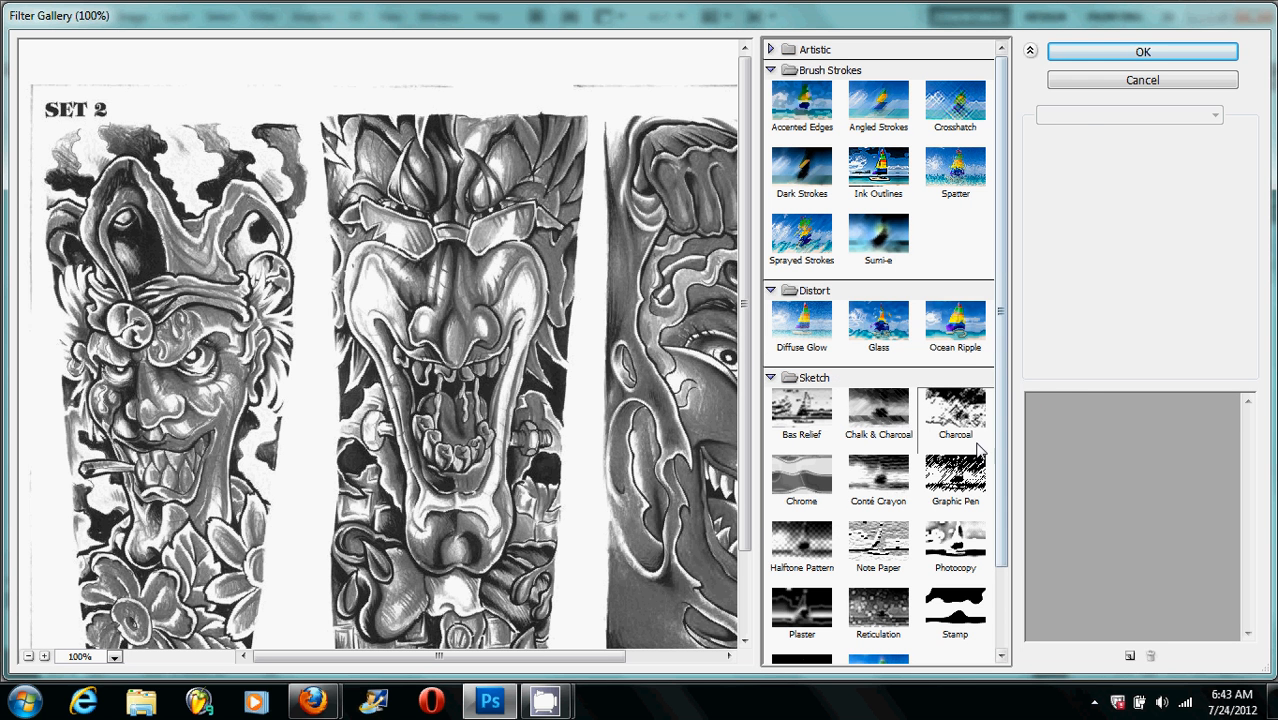
{"action": "left_click", "coordinate": [954, 548]}
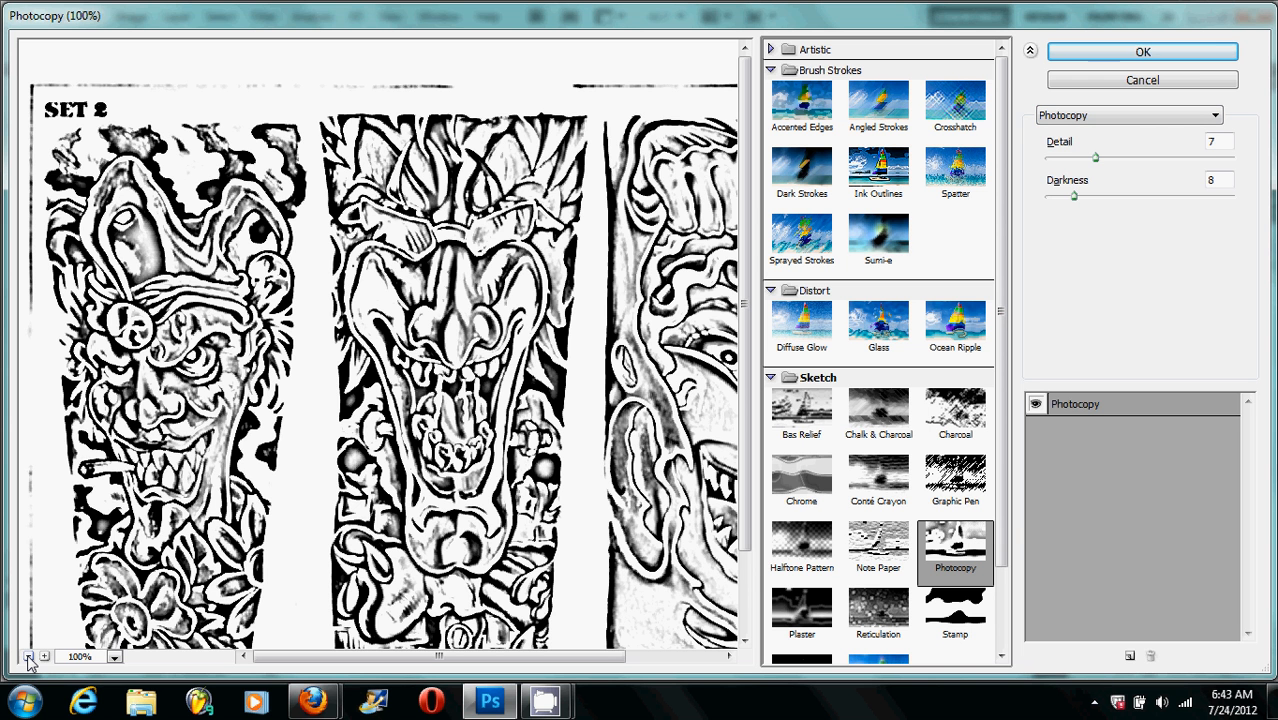
{"action": "left_click", "coordinate": [28, 656]}
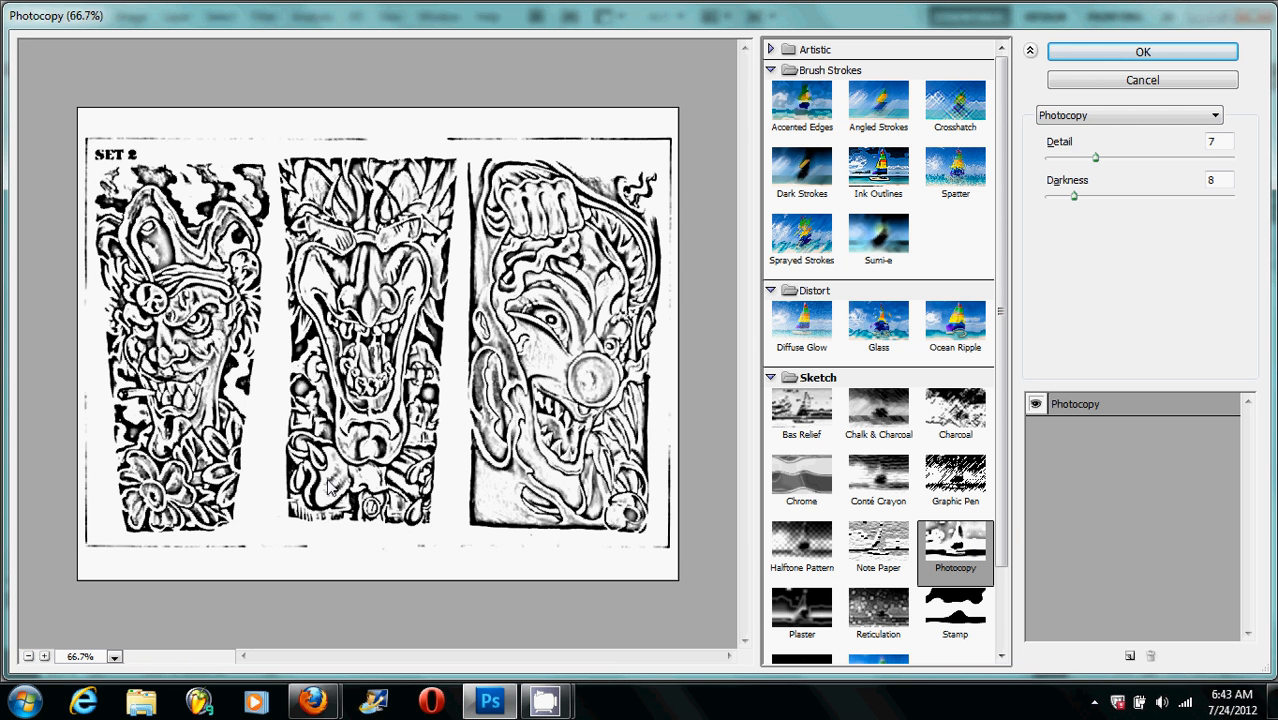
{"action": "mouse_move", "coordinate": [250, 308]}
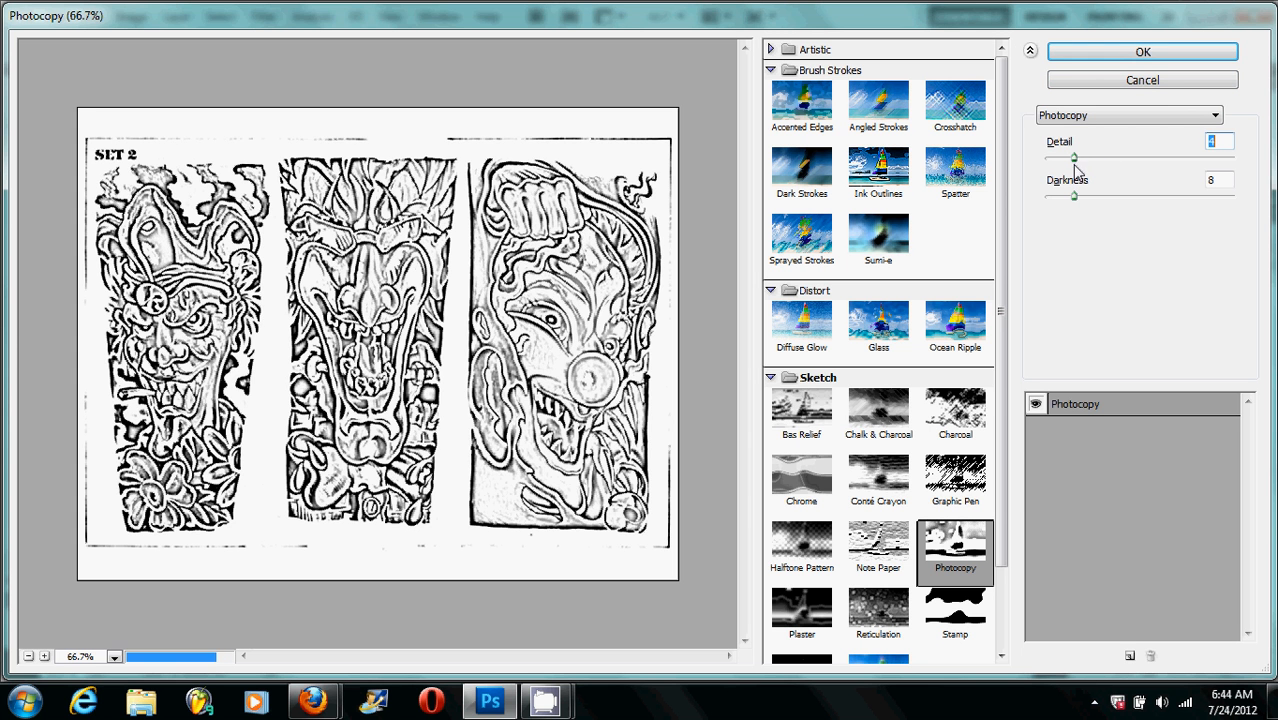
Step: Apply Photocopy with Detail 4 and Darkness 11 to Layer 0
{"action": "left_click_drag", "start_coordinate": [1074, 196], "coordinate": [1074, 196]}
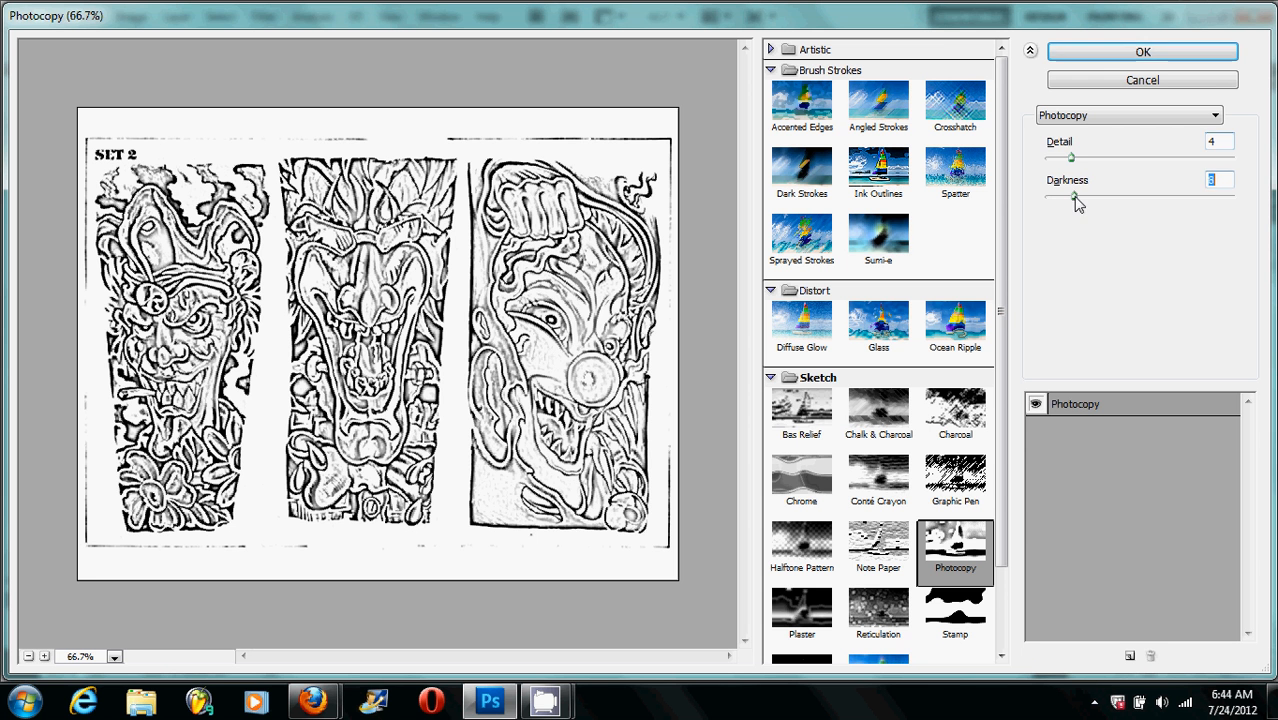
{"action": "left_click_drag", "start_coordinate": [1072, 196], "coordinate": [1100, 196]}
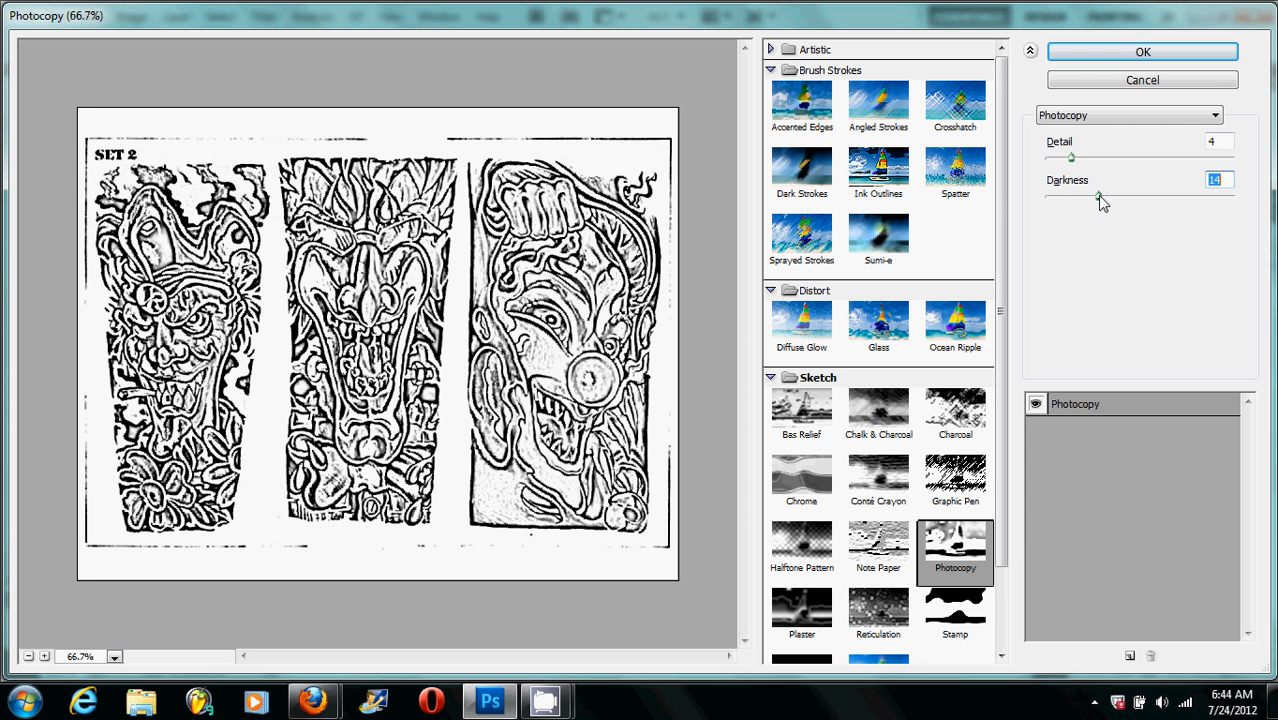
{"action": "left_click_drag", "start_coordinate": [1100, 198], "coordinate": [1090, 198]}
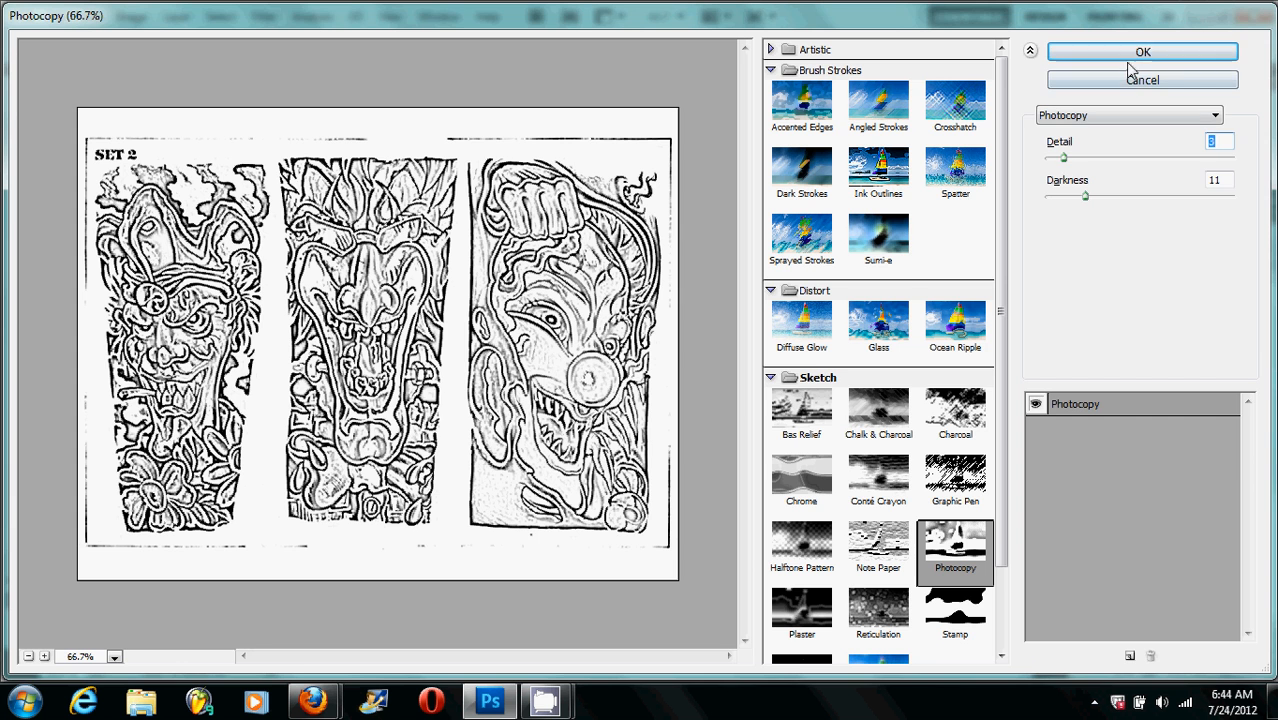
{"action": "left_click", "coordinate": [1142, 52]}
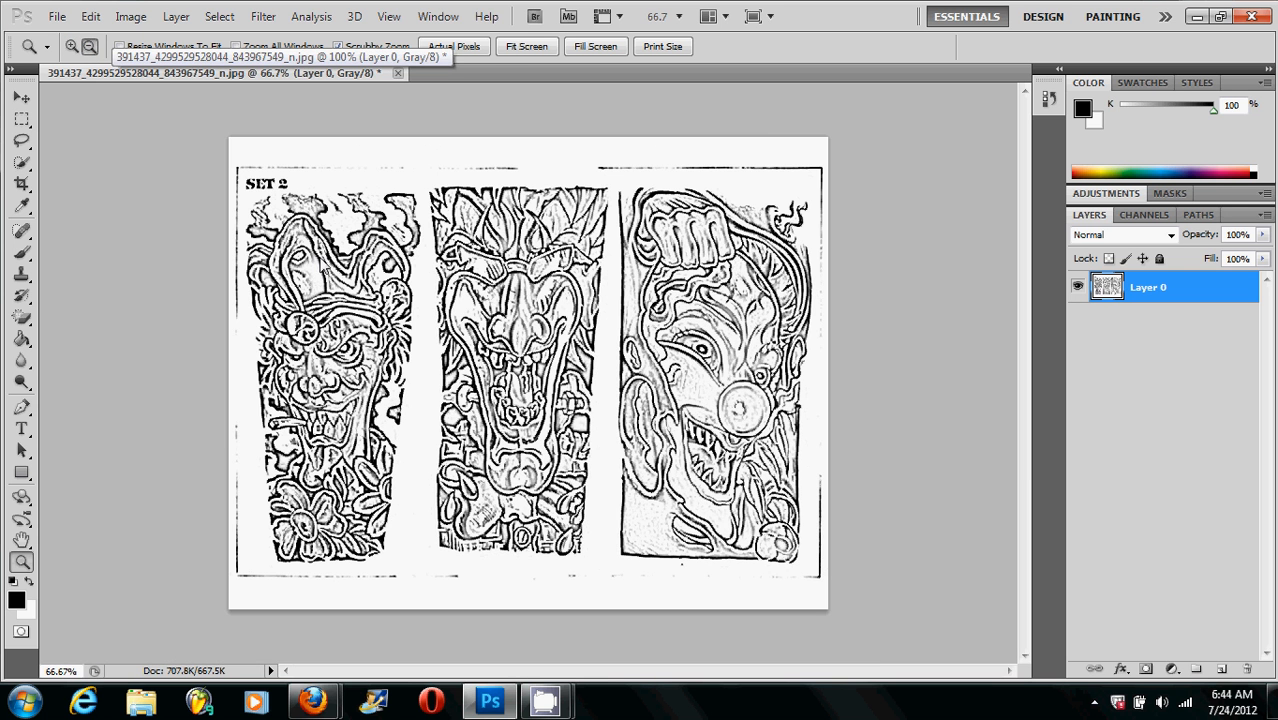
Step: Step backward to undo the Photocopy effect, then reapply the last filter
{"action": "left_click", "coordinate": [90, 16]}
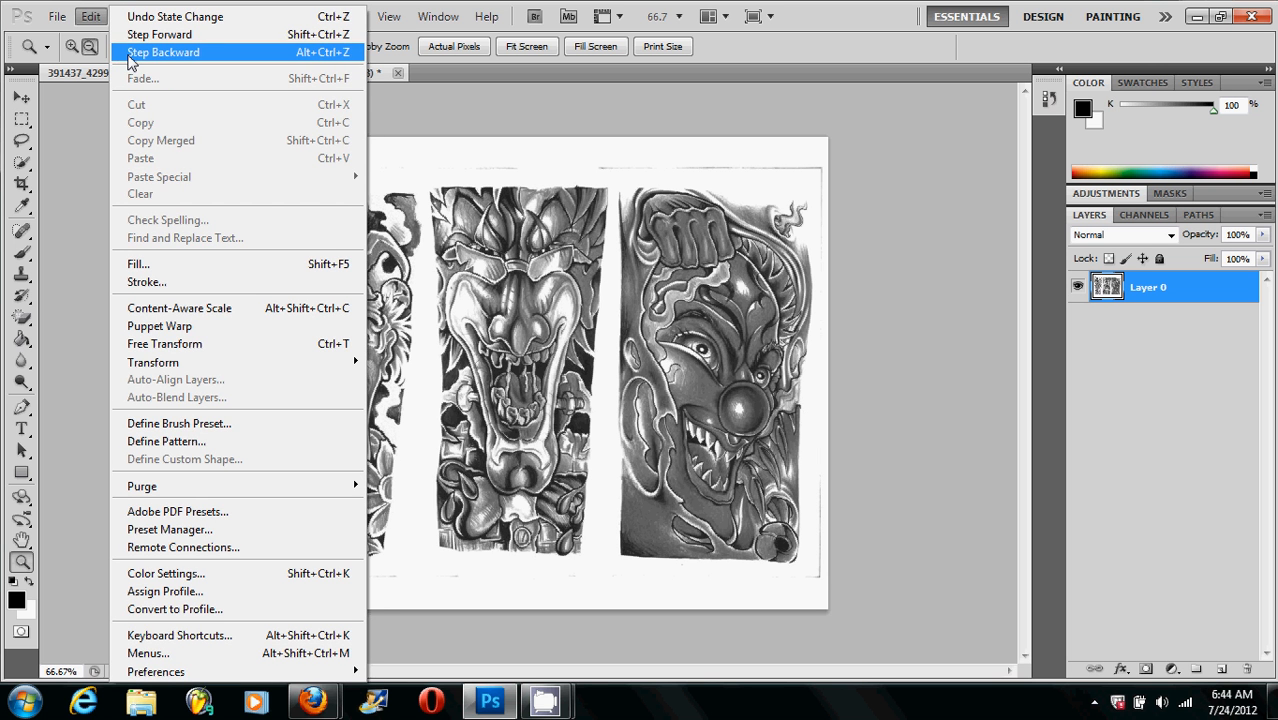
{"action": "left_click", "coordinate": [164, 52]}
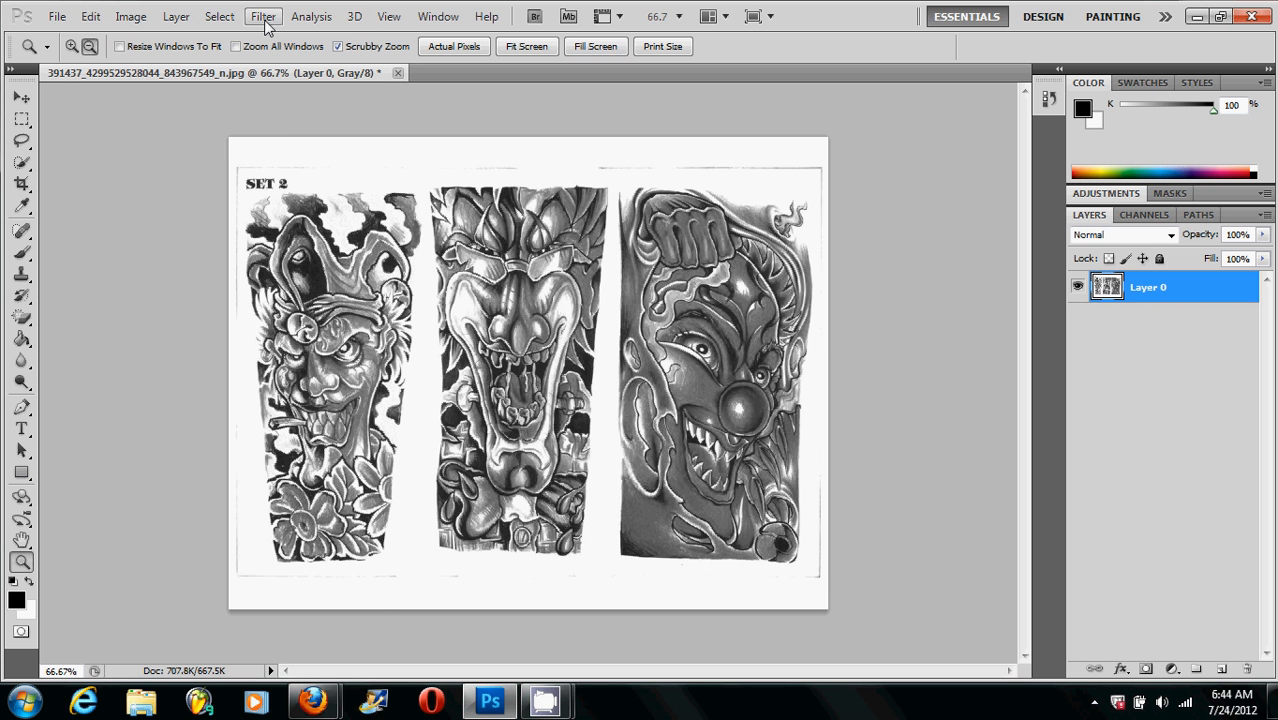
{"action": "left_click", "coordinate": [262, 16]}
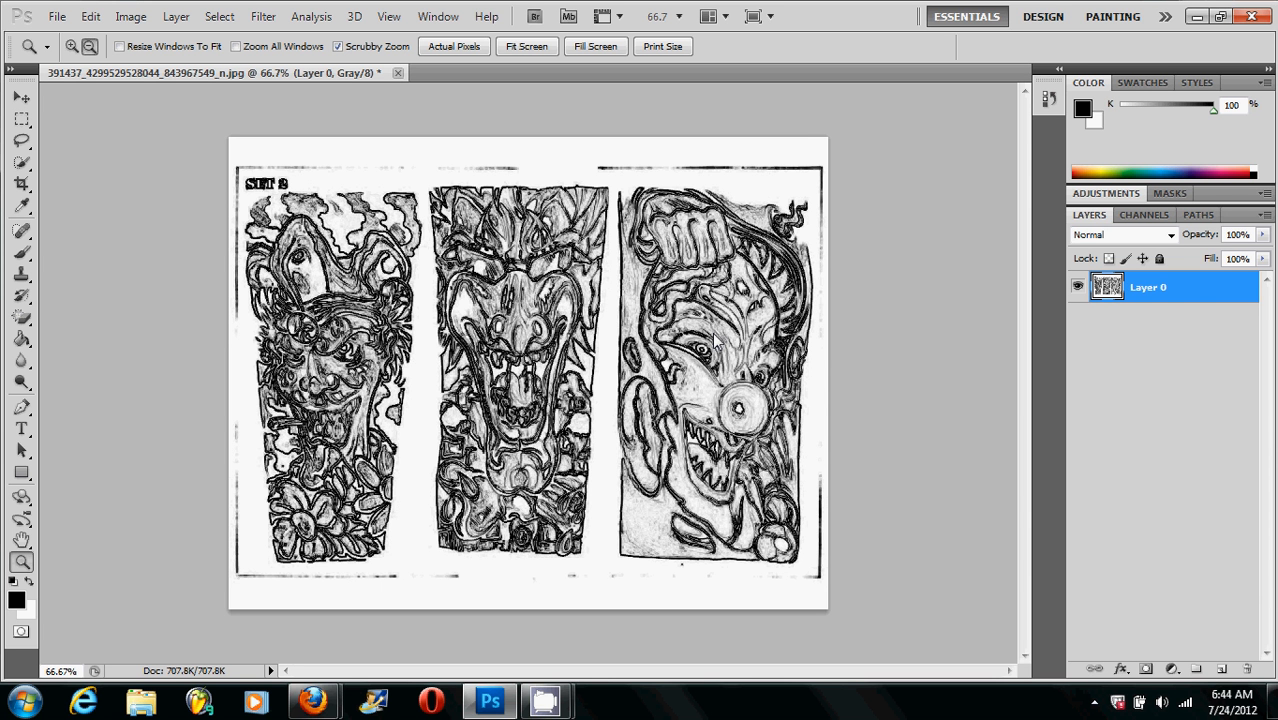
{"action": "mouse_move", "coordinate": [316, 396]}
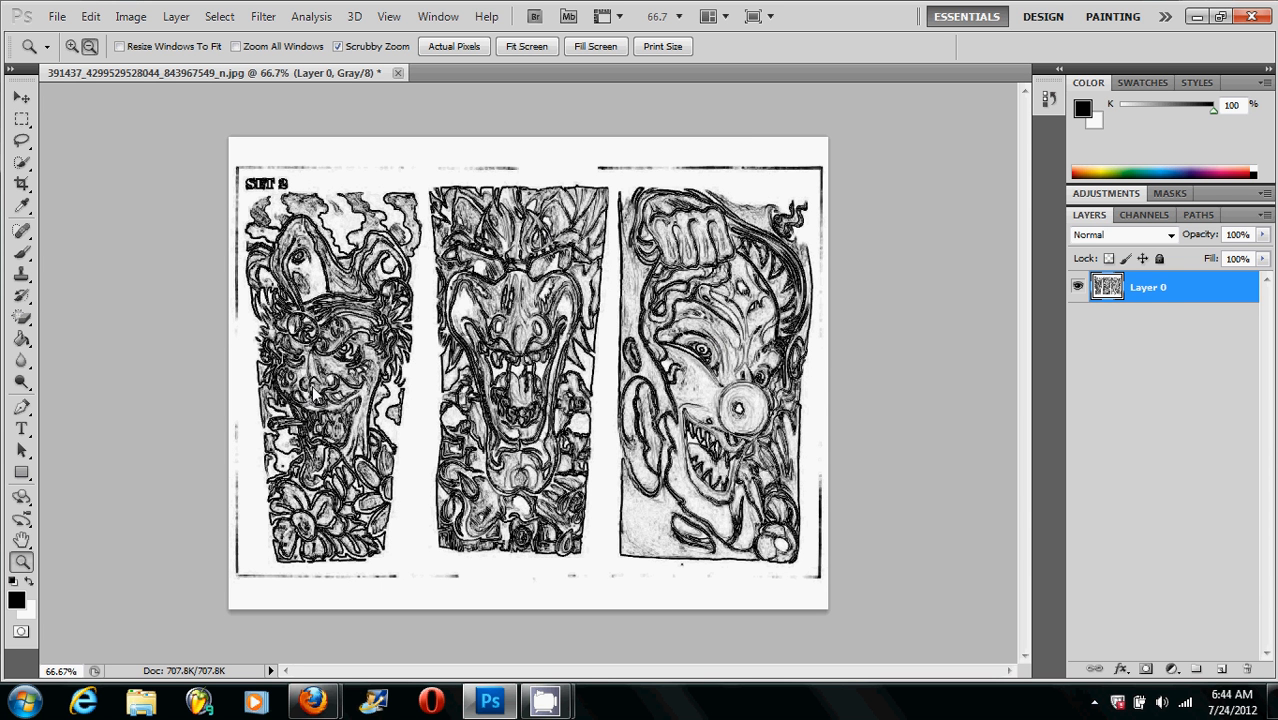
{"action": "mouse_move", "coordinate": [686, 132]}
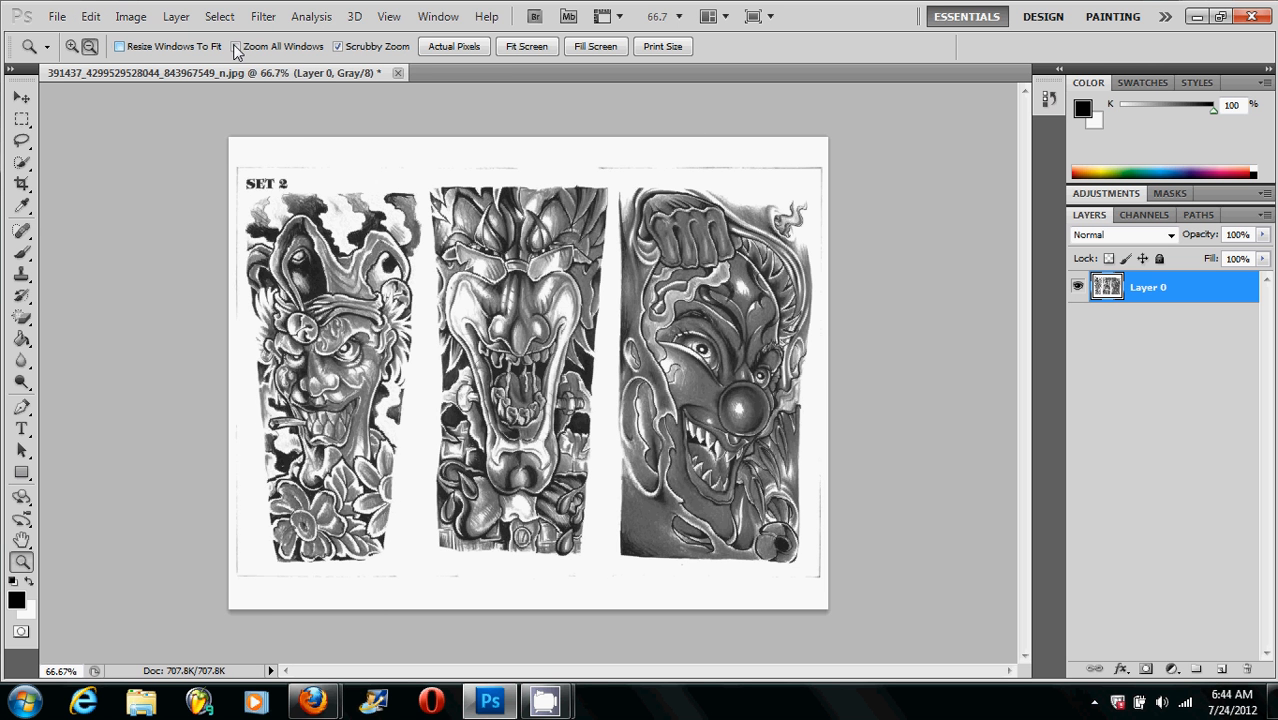
Step: Reapply Photocopy from the Filter Gallery with Detail 3 and Darkness 10
{"action": "left_click", "coordinate": [264, 16]}
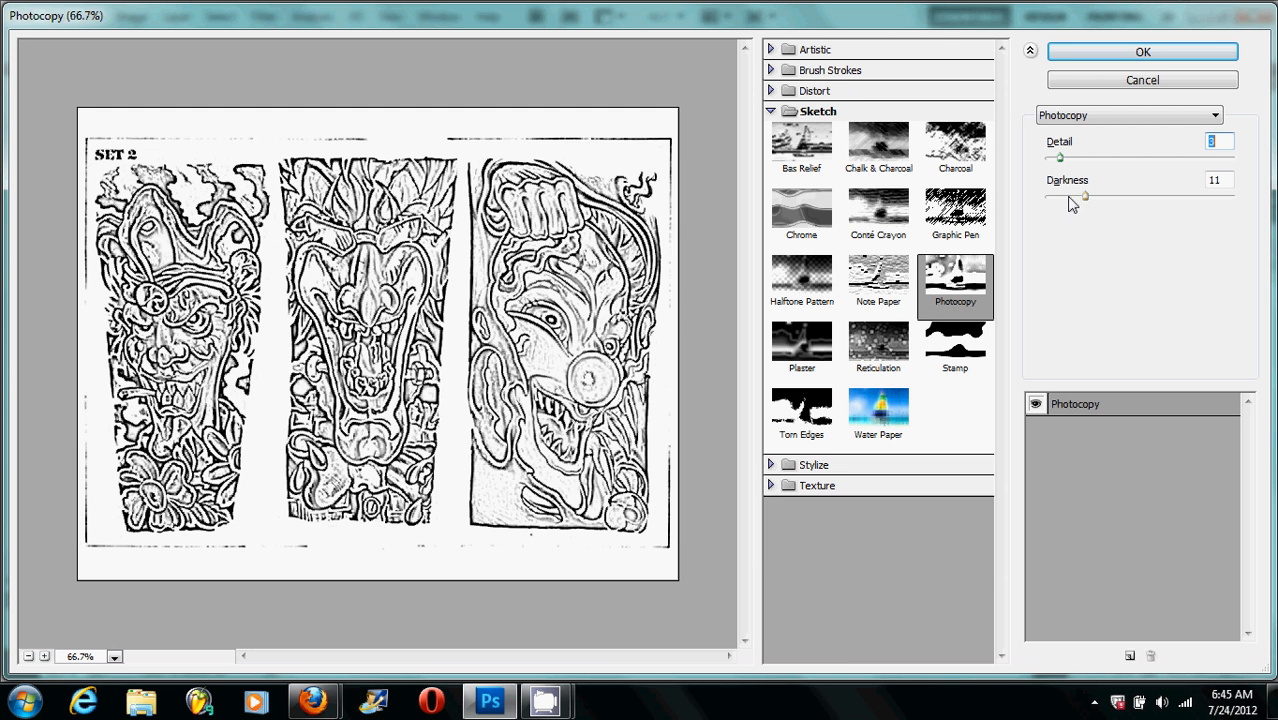
{"action": "left_click_drag", "start_coordinate": [1084, 198], "coordinate": [1080, 198]}
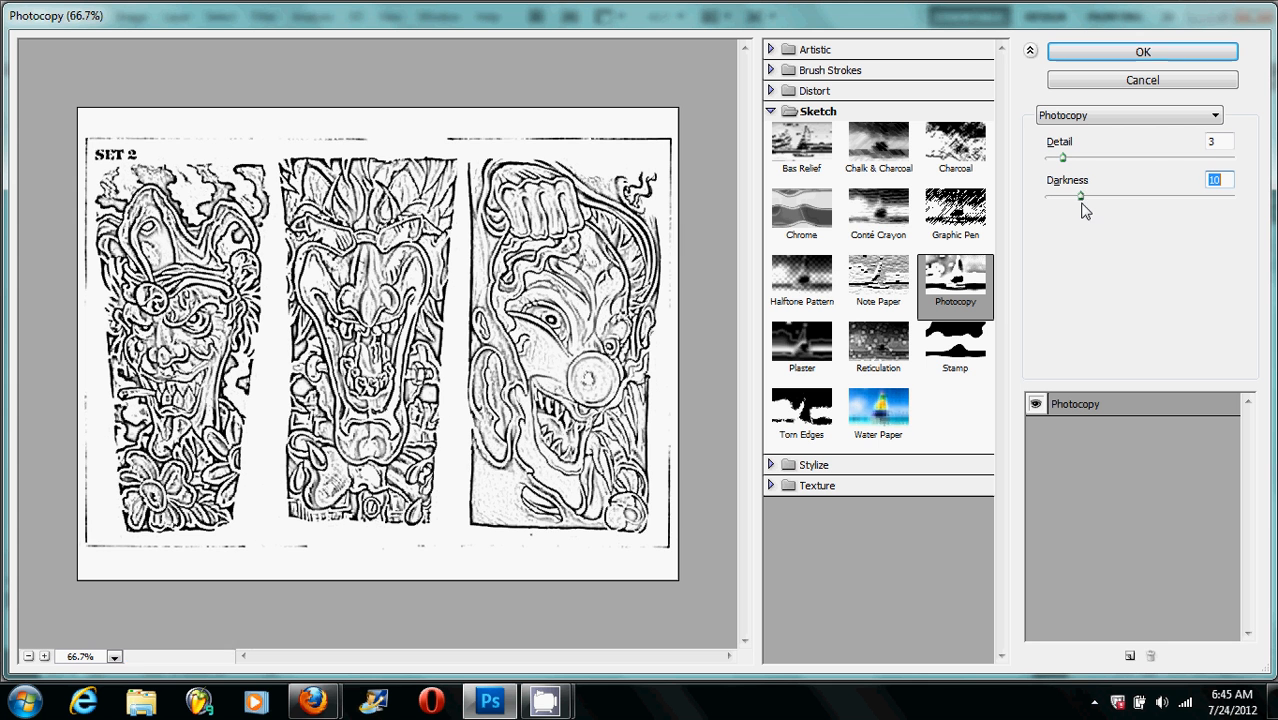
{"action": "left_click_drag", "start_coordinate": [1080, 196], "coordinate": [1116, 196]}
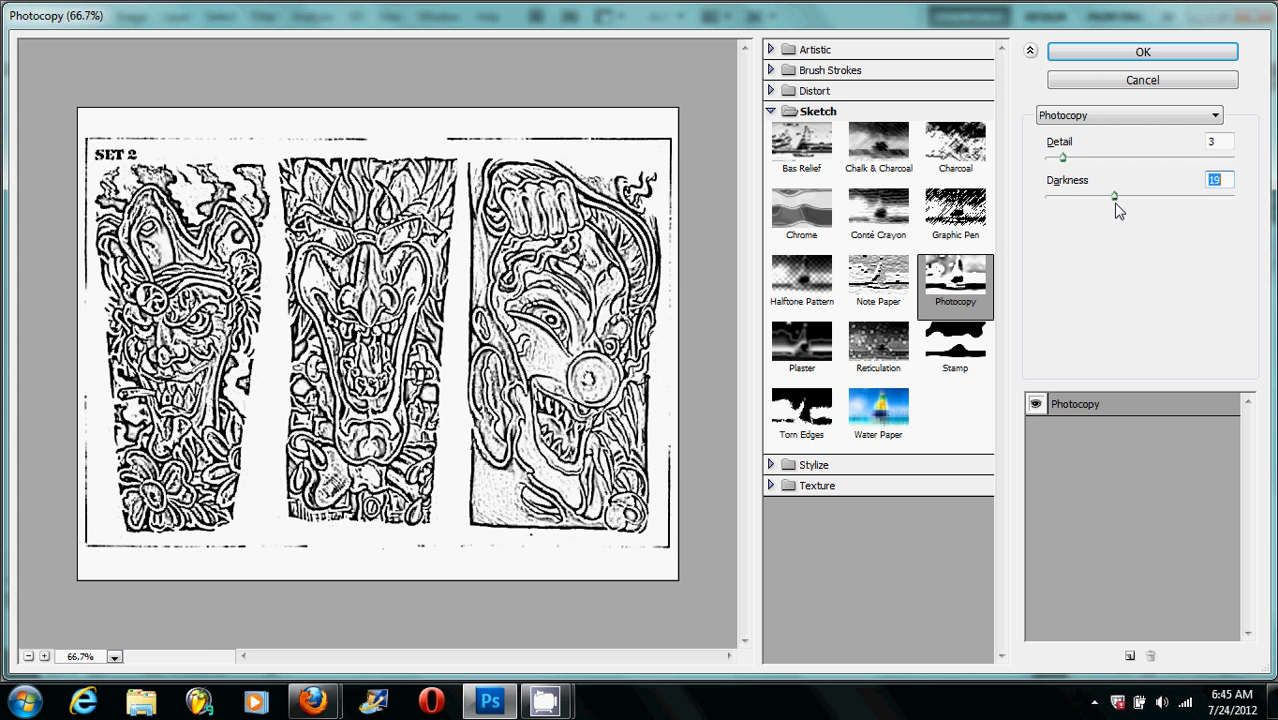
{"action": "left_click_drag", "start_coordinate": [1112, 196], "coordinate": [1096, 196]}
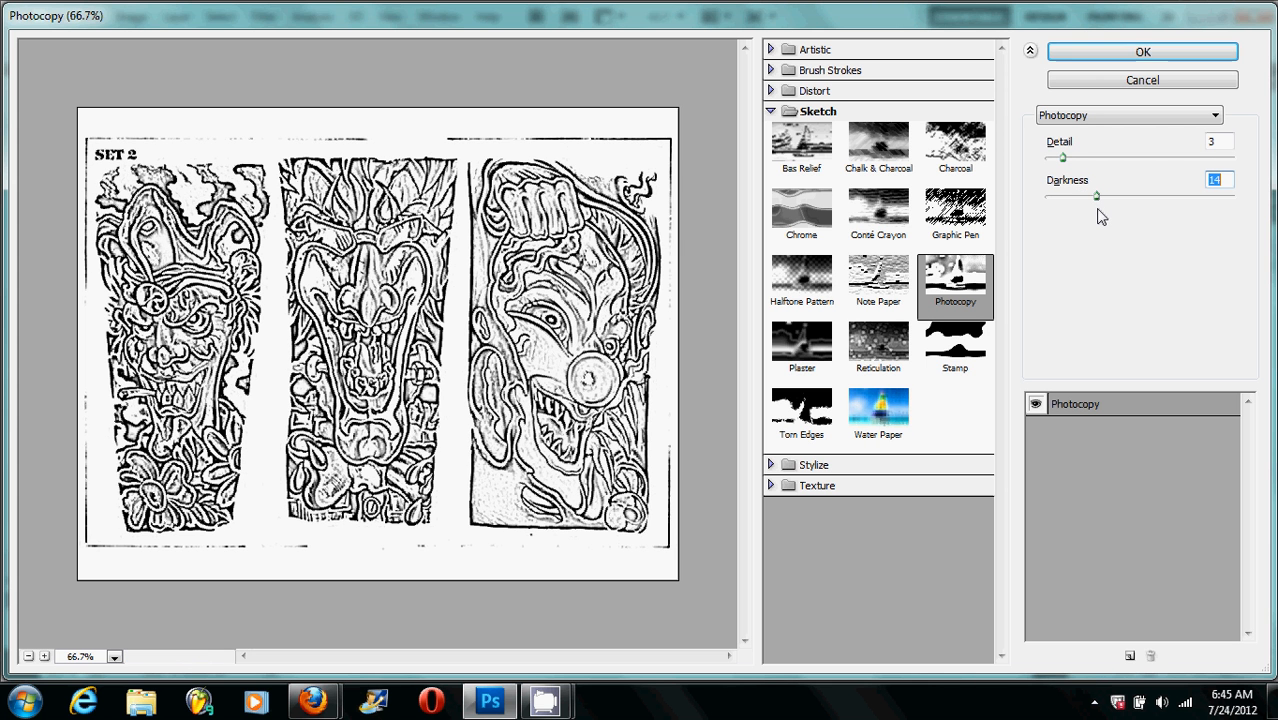
{"action": "left_click_drag", "start_coordinate": [1096, 196], "coordinate": [1080, 196]}
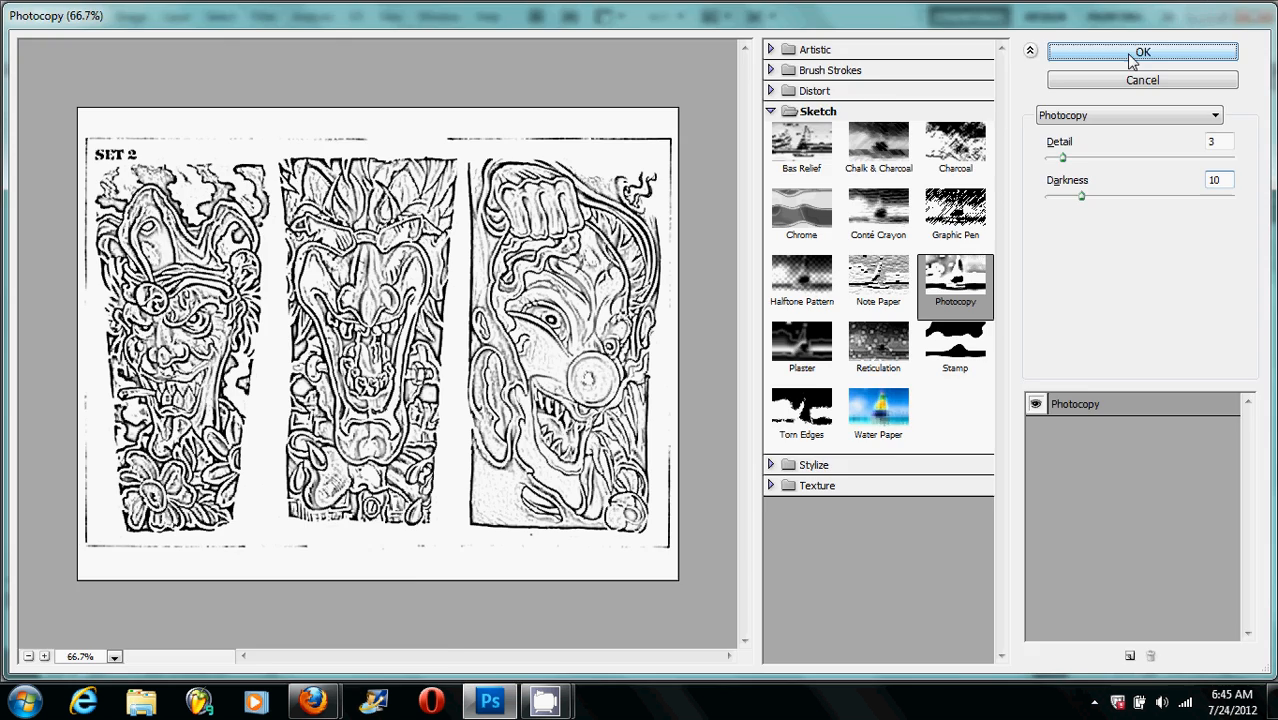
{"action": "left_click", "coordinate": [1142, 52]}
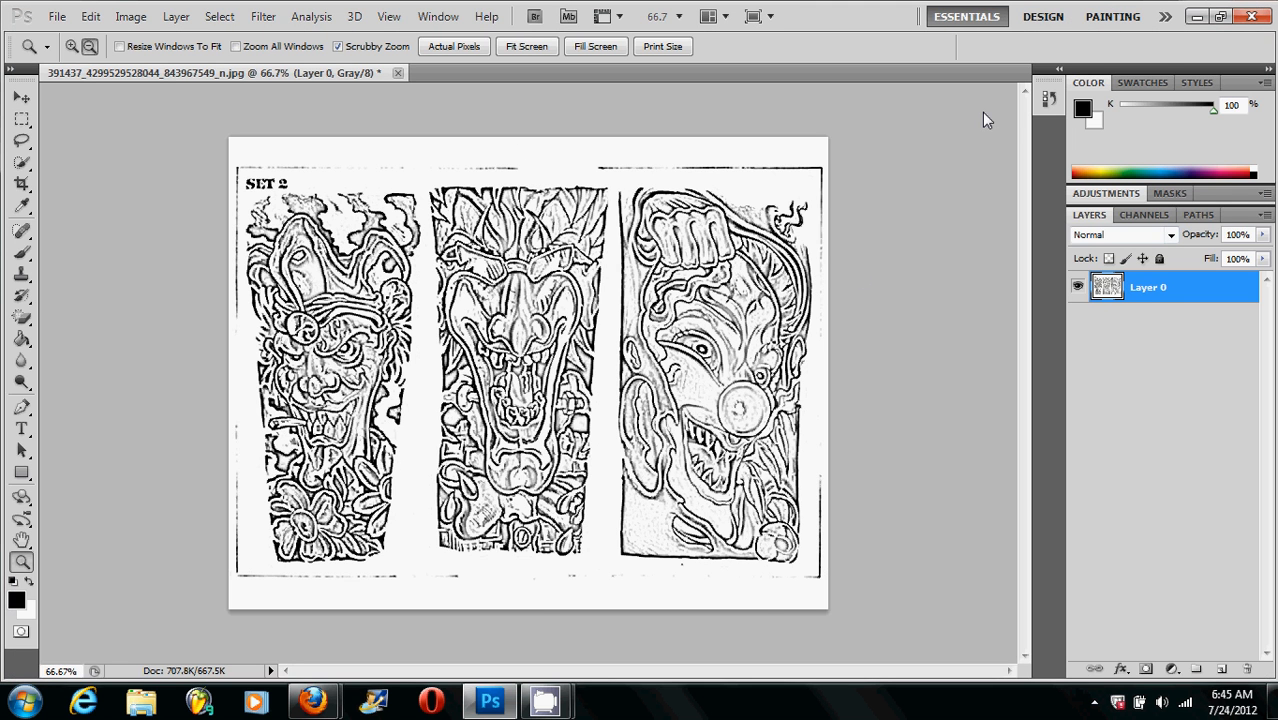